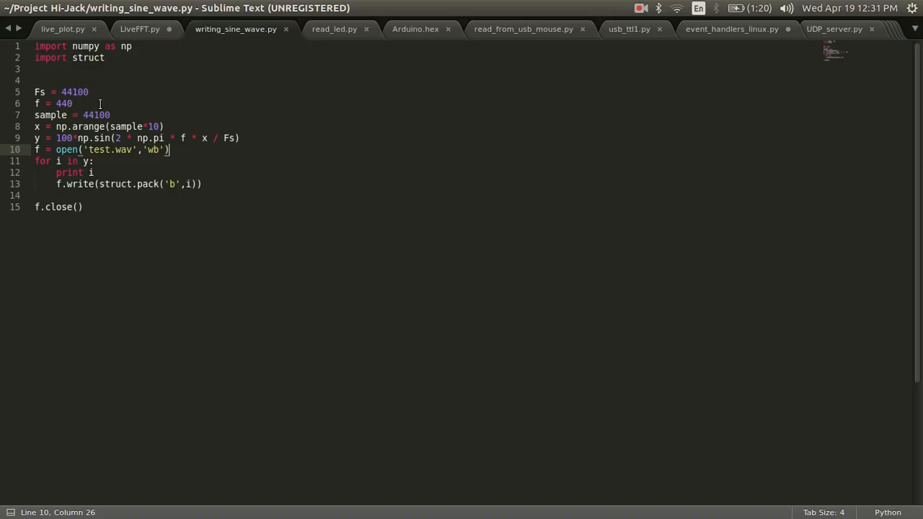
Step: Review the script's open call, binary write mode and sample rate value
click(83, 126)
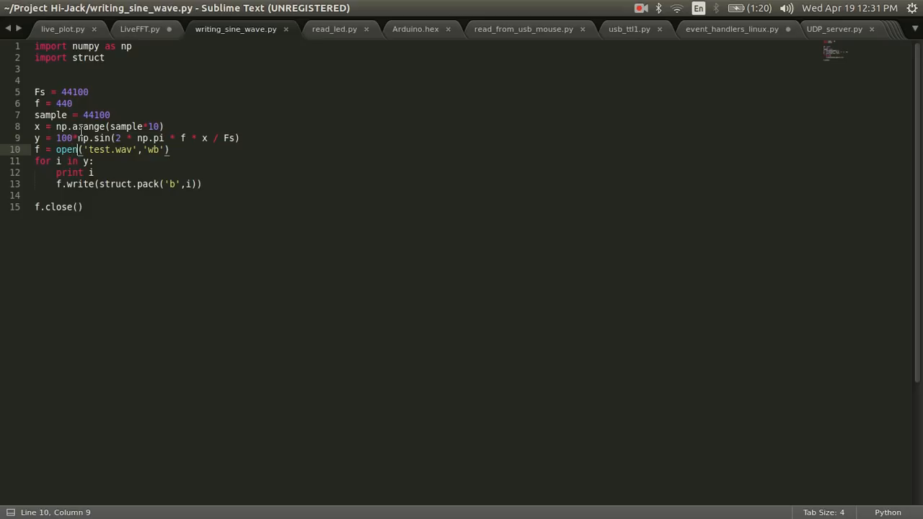
click(149, 149)
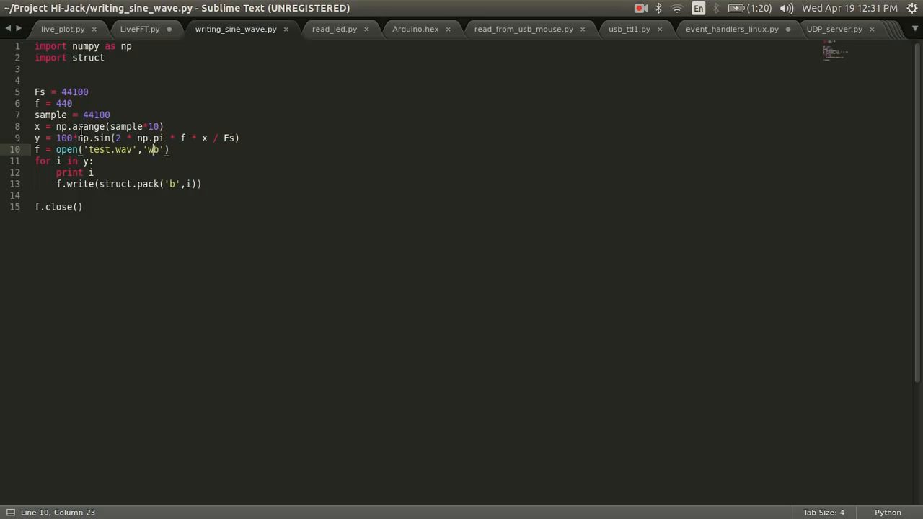
click(94, 161)
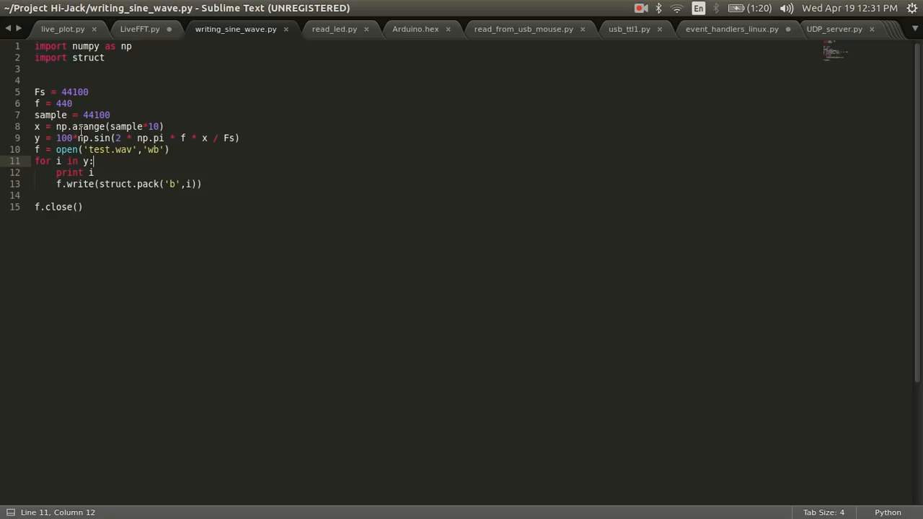
mouse_move(125, 176)
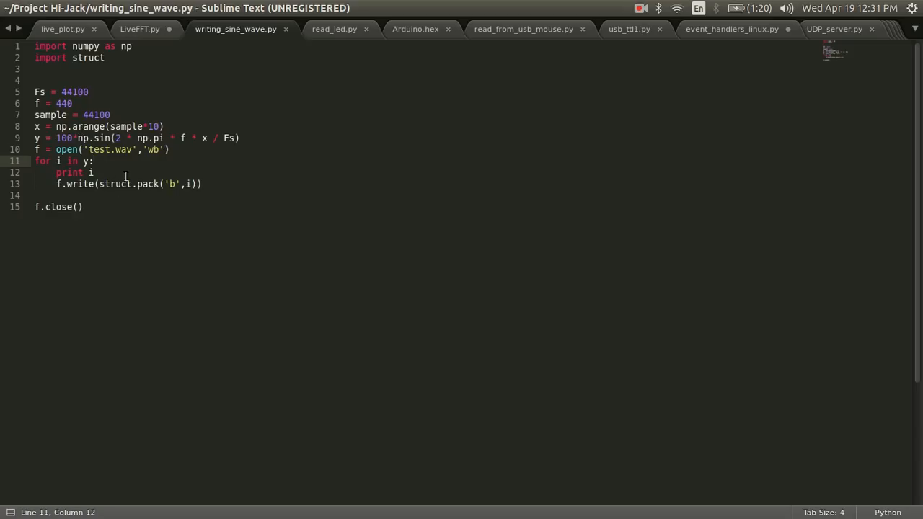
double_click(115, 184)
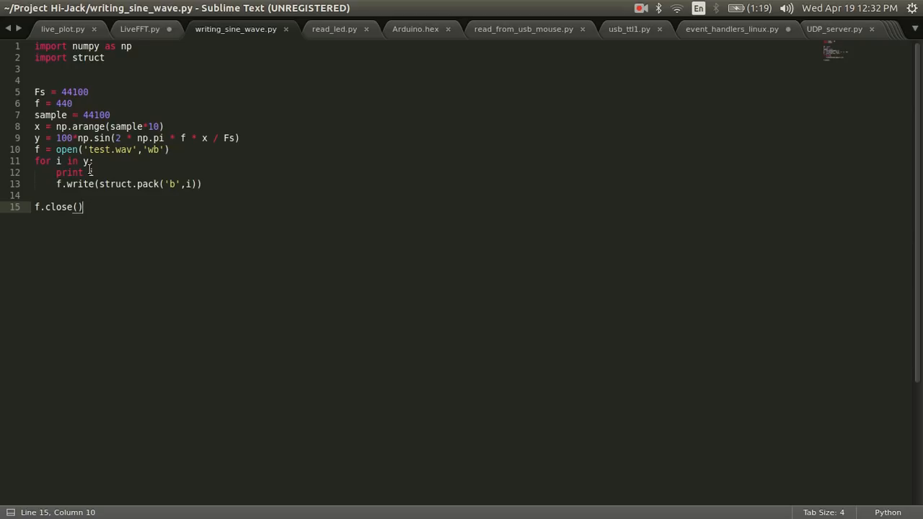
double_click(75, 91)
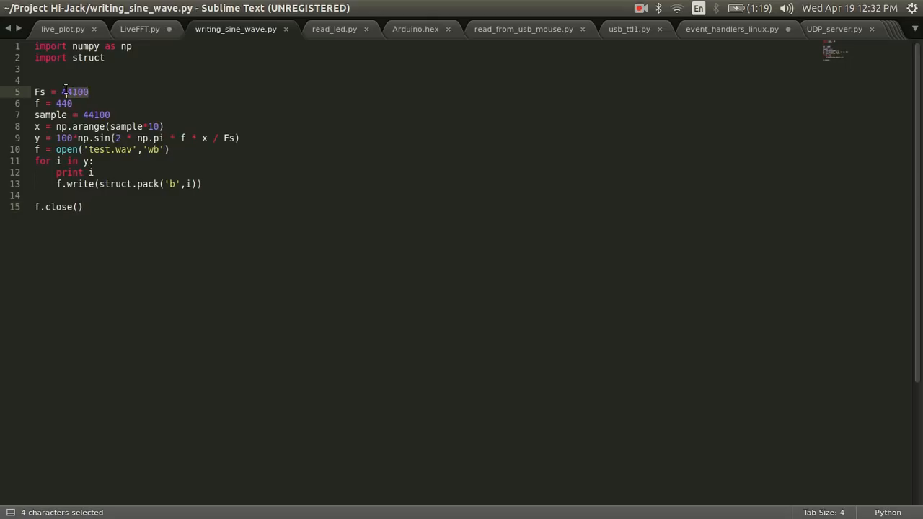
click(121, 115)
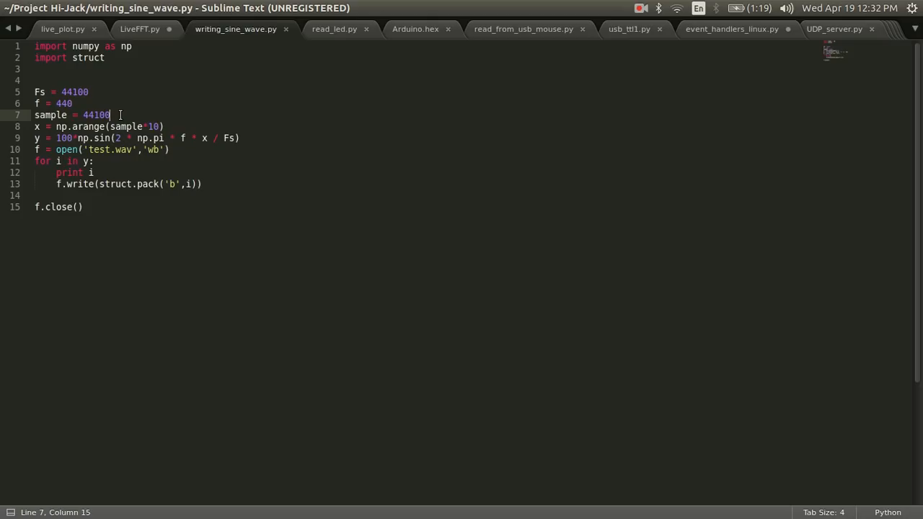
mouse_move(259, 119)
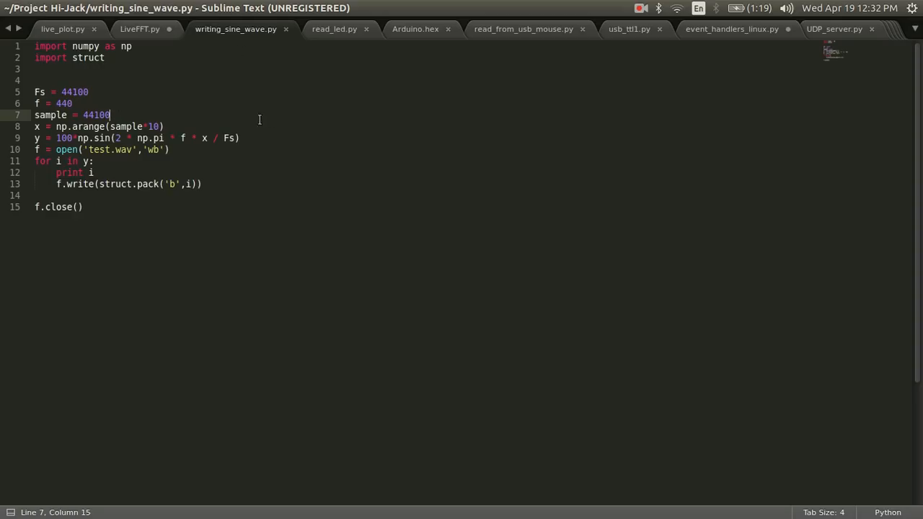
mouse_move(253, 304)
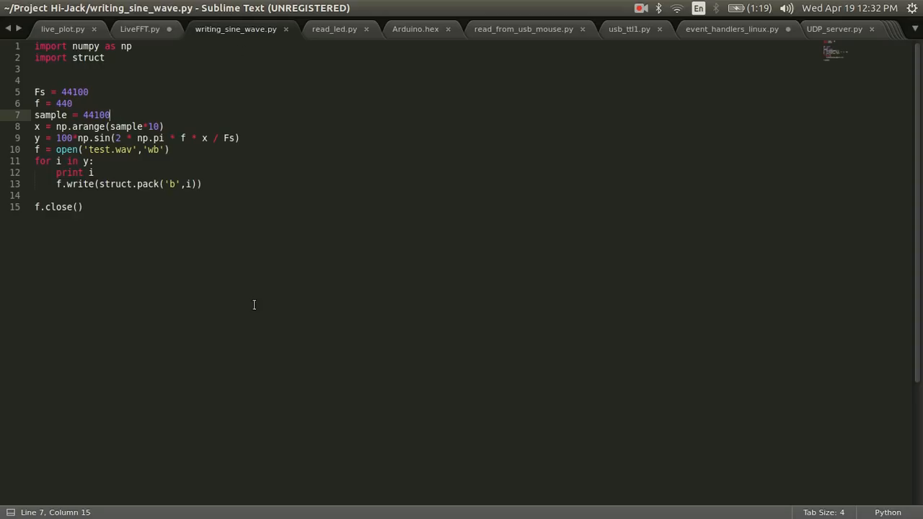
mouse_move(261, 305)
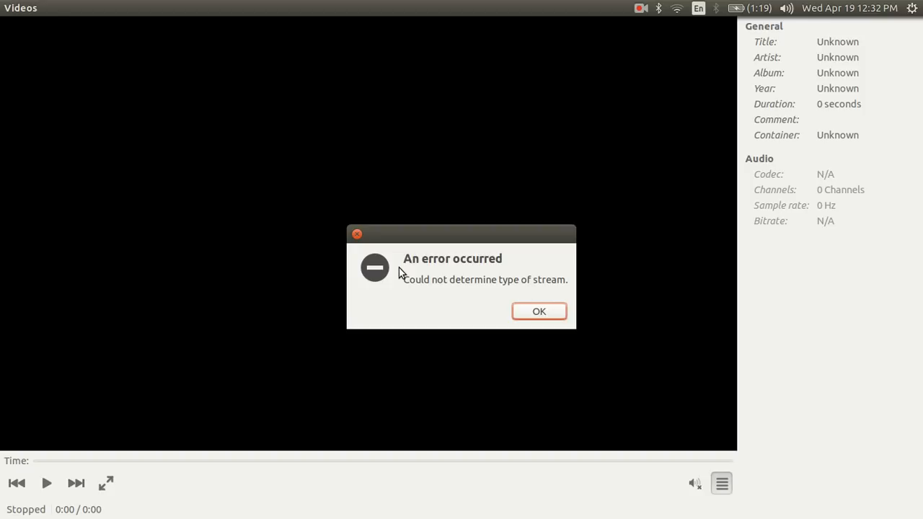
mouse_move(915, 220)
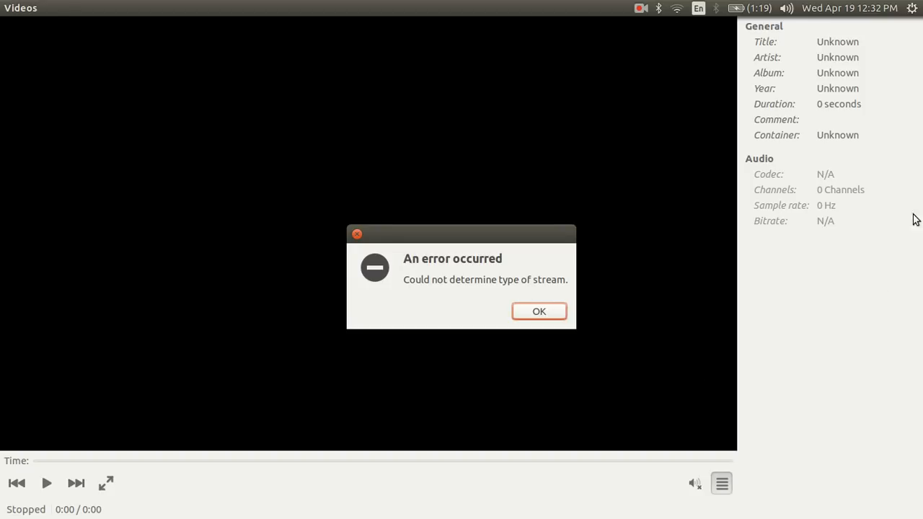
mouse_move(836, 174)
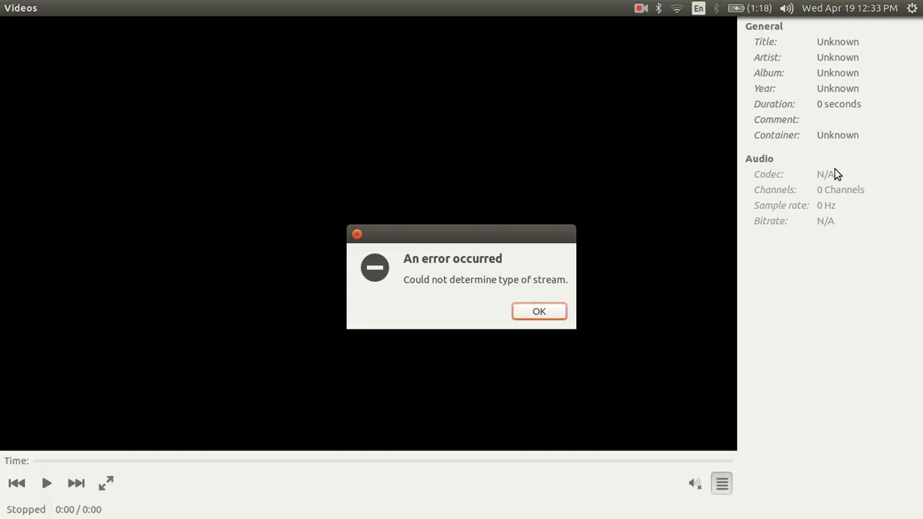
click(539, 311)
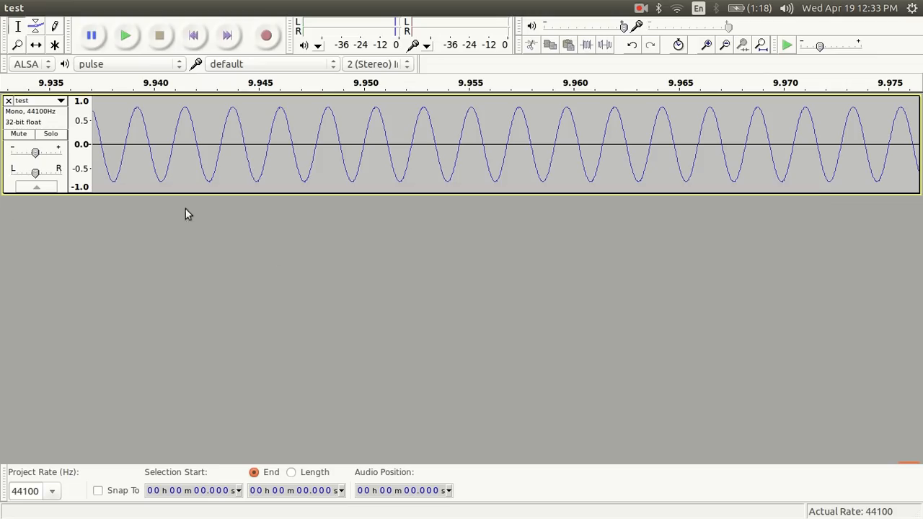
mouse_move(7, 47)
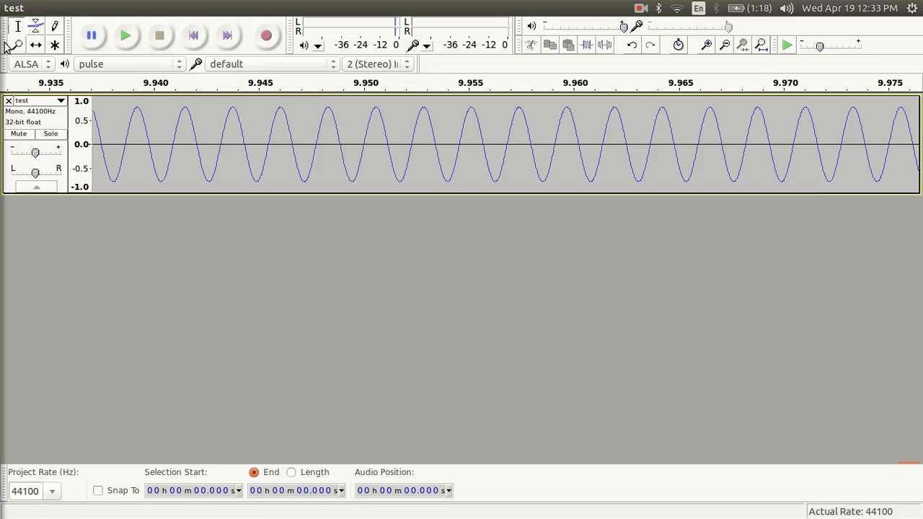
Step: Choose test.wav in Audacity's raw data import chooser and open it
click(55, 8)
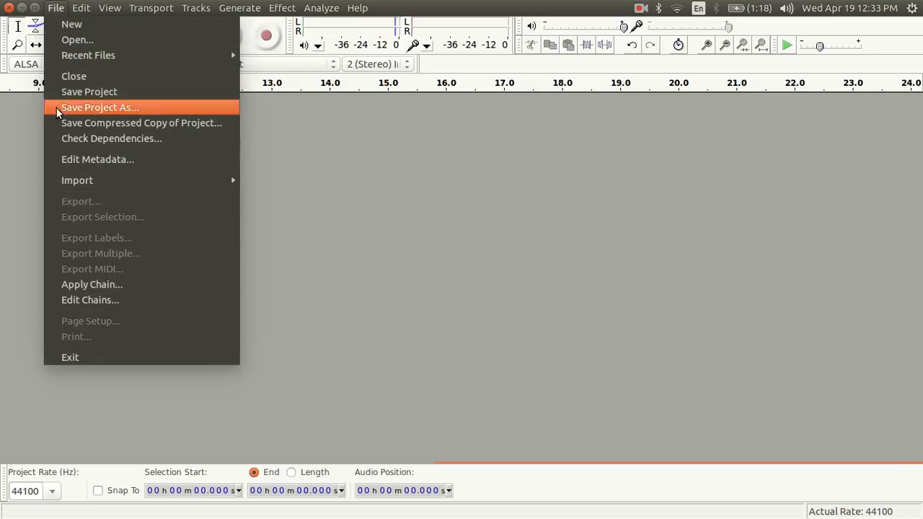
mouse_move(77, 180)
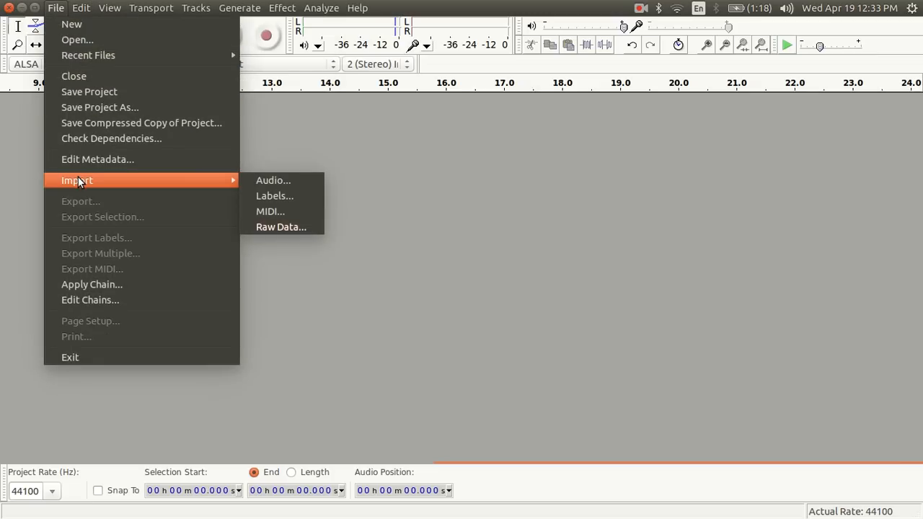
mouse_move(252, 203)
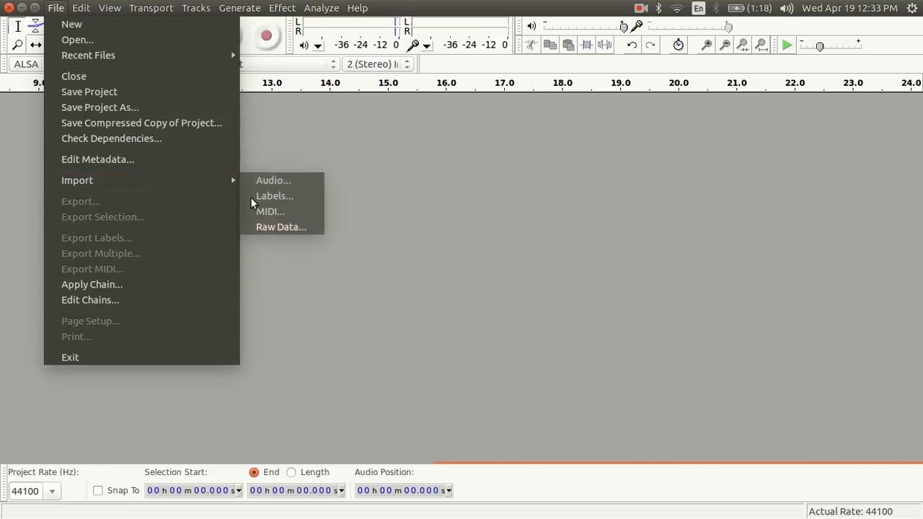
mouse_move(281, 227)
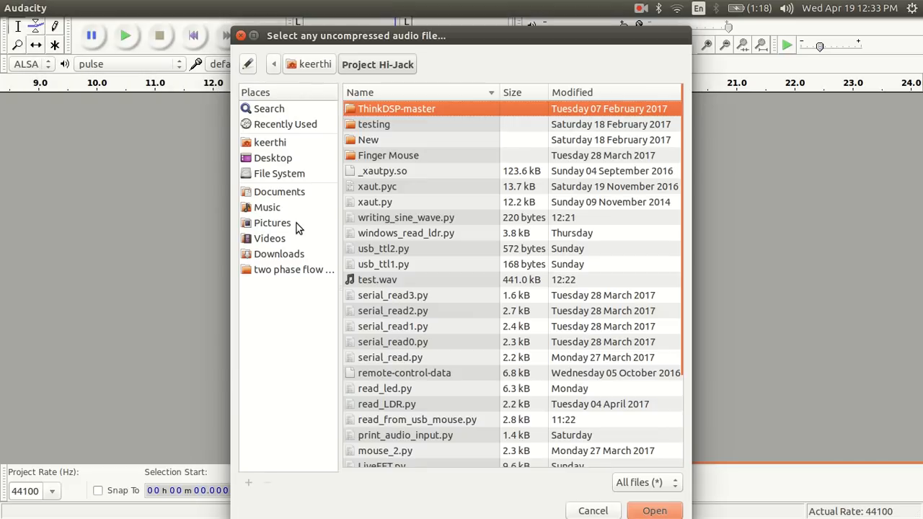
click(377, 279)
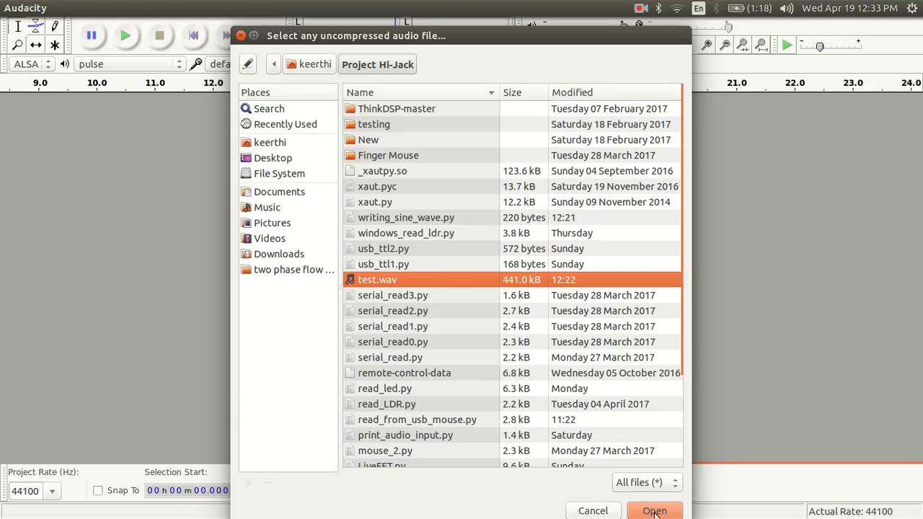
click(654, 510)
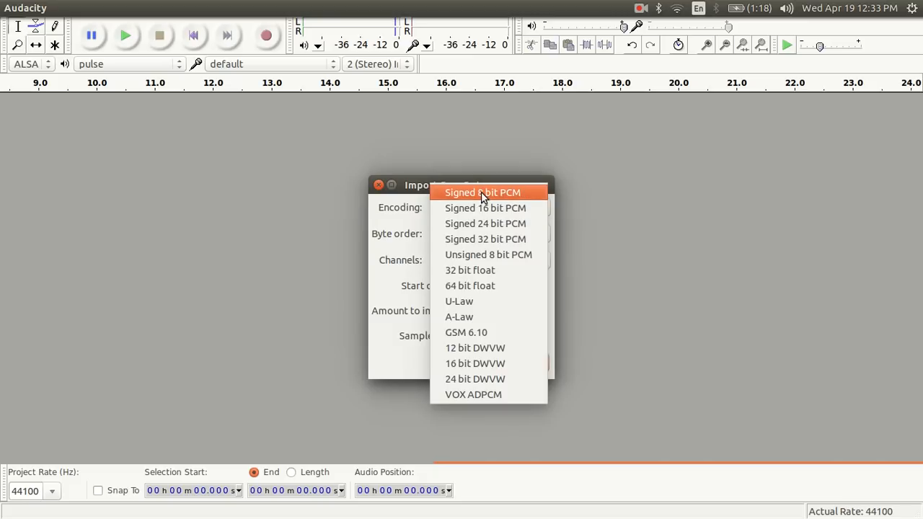
Step: Set encoding to Signed 8 bit PCM, keep mono at 44100 Hz, and import
click(482, 192)
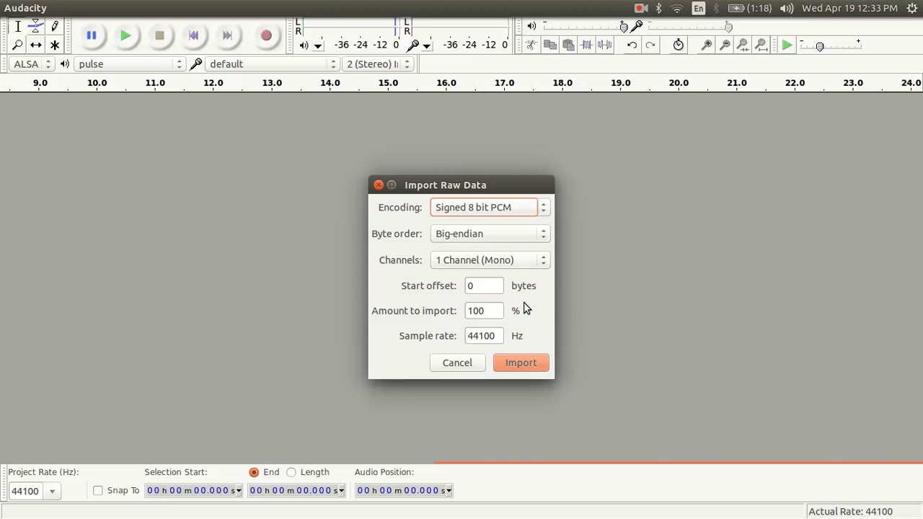
mouse_move(524, 343)
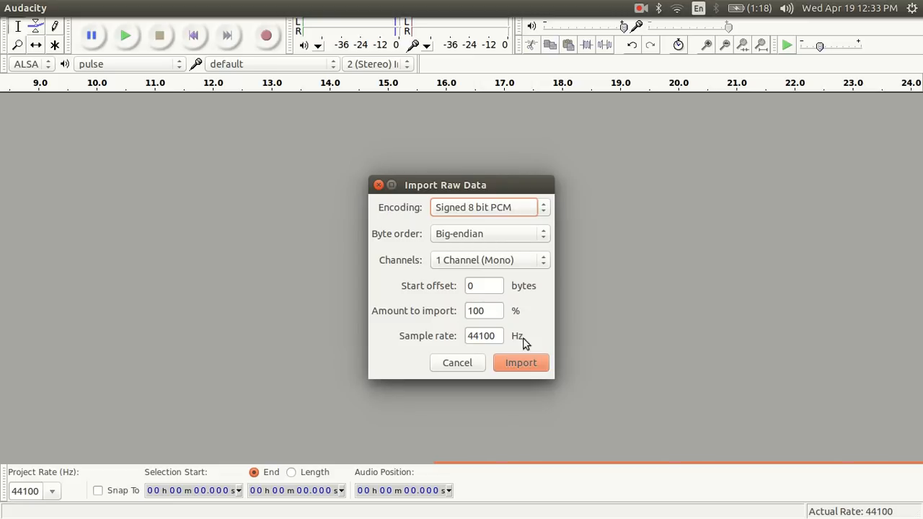
click(521, 363)
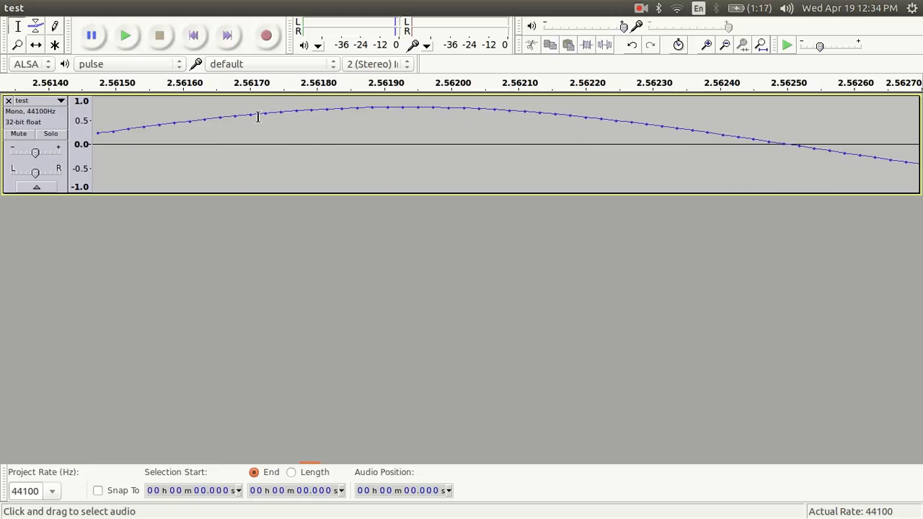
mouse_move(614, 147)
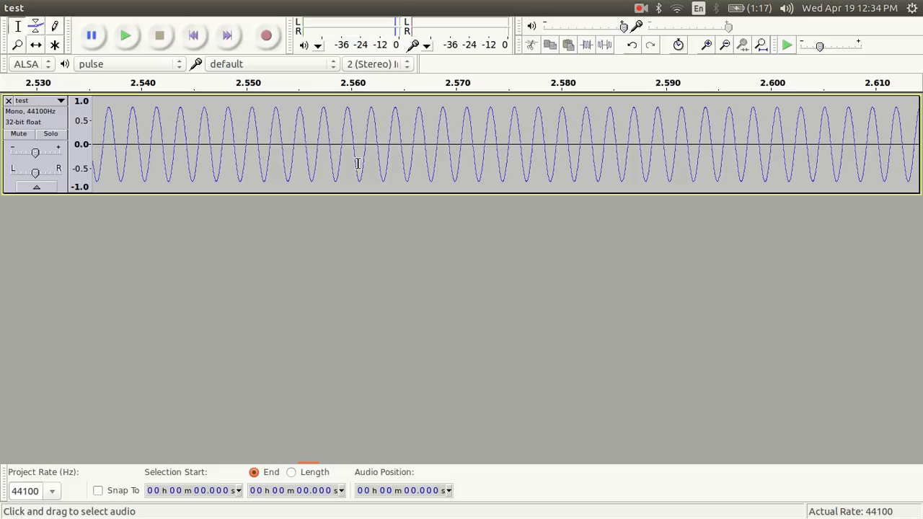
Step: Zoom out on the test track to show many sine wave cycles
click(725, 45)
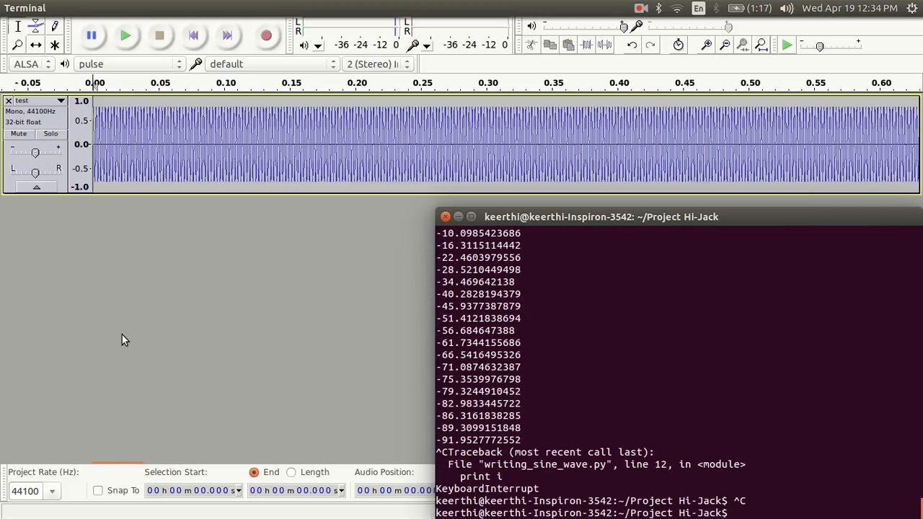
Step: Enter the command 'sudo evtest /dev/input/event13'
text(sudo evtest /dev/input/event13)
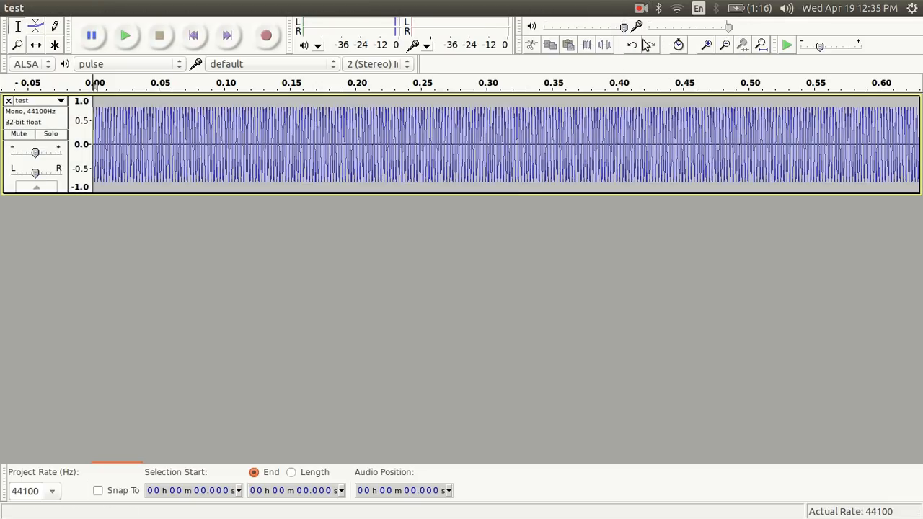
mouse_move(421, 247)
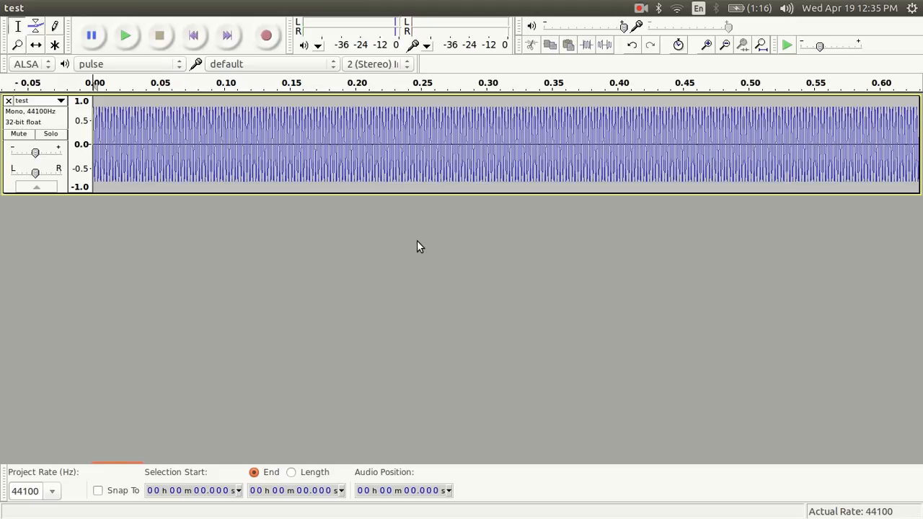
mouse_move(312, 225)
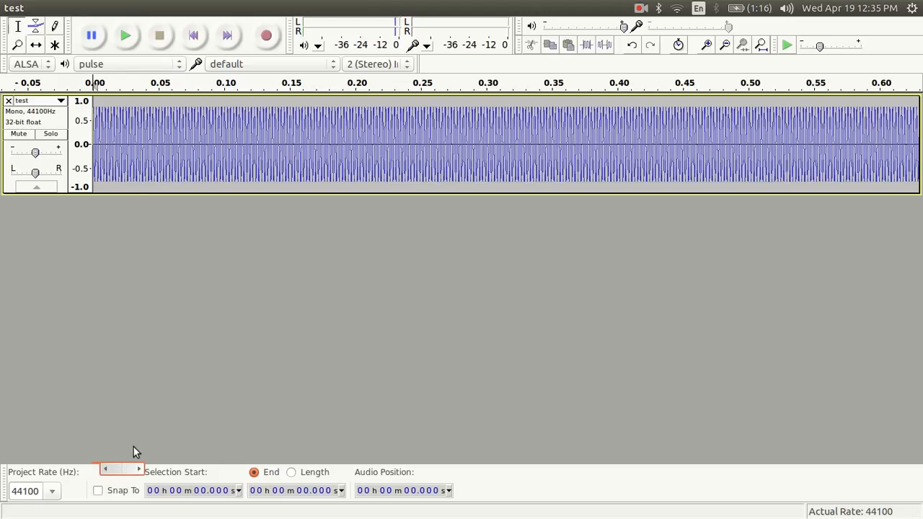
mouse_move(29, 136)
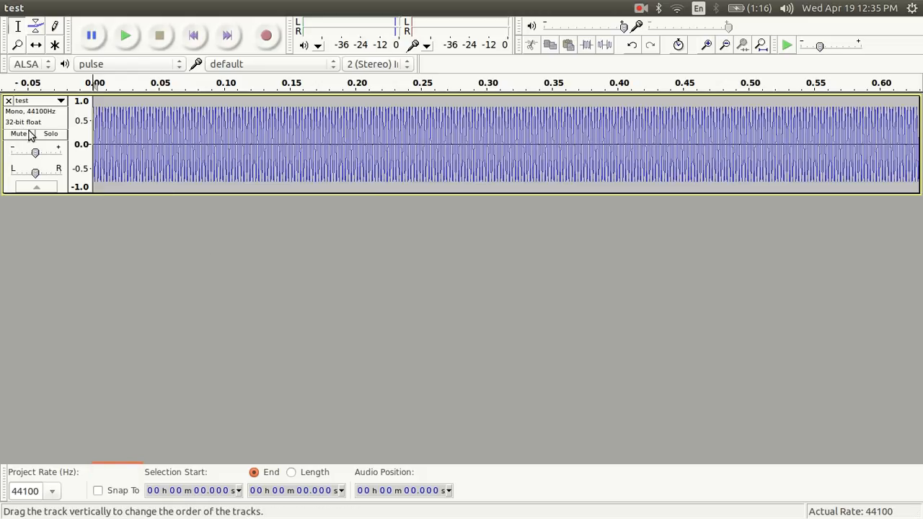
mouse_move(125, 35)
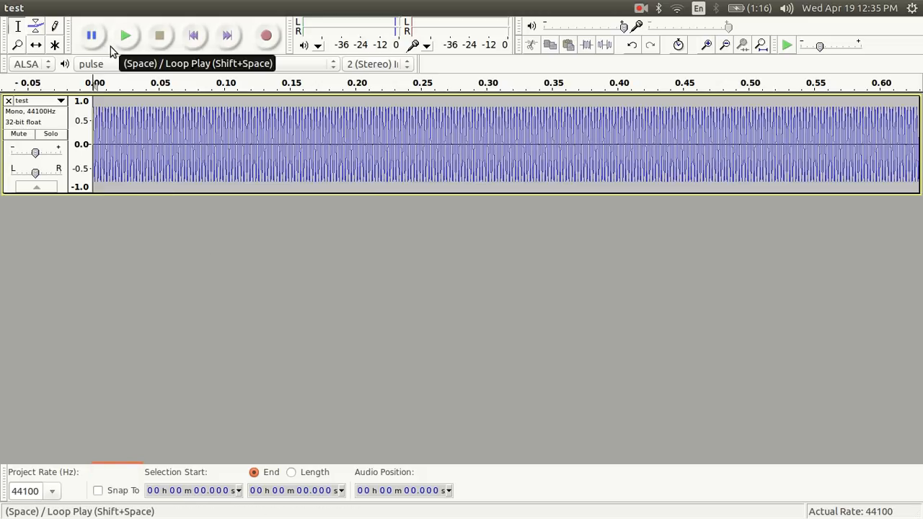
mouse_move(101, 34)
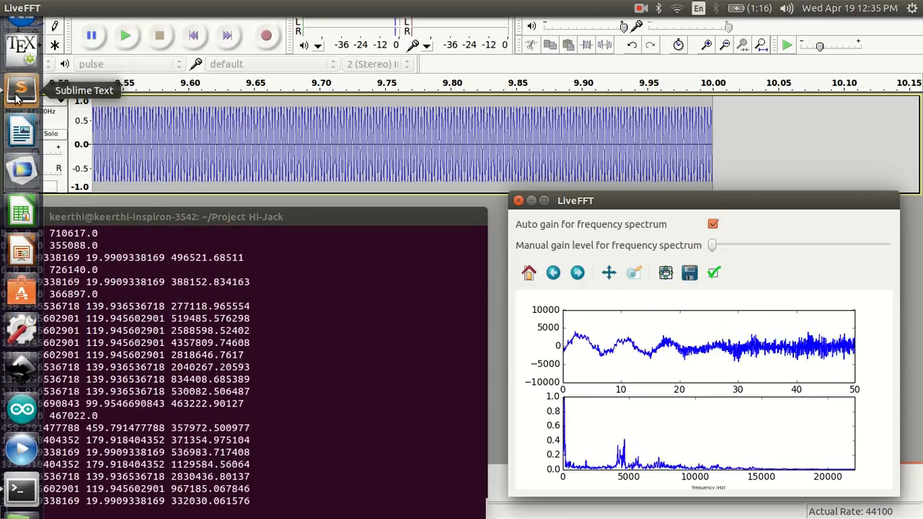
Step: Return to Sublime Text from the Unity launcher after viewing the LiveFFT spectrum
click(21, 91)
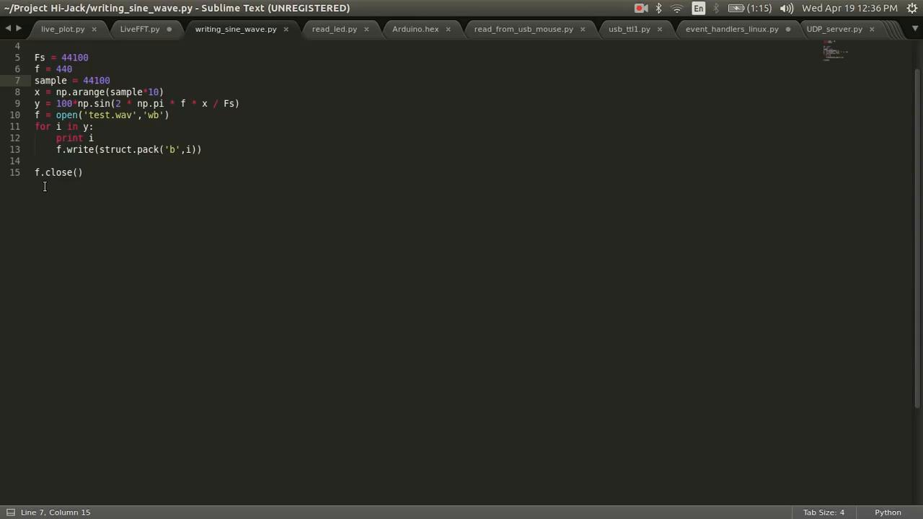
click(110, 80)
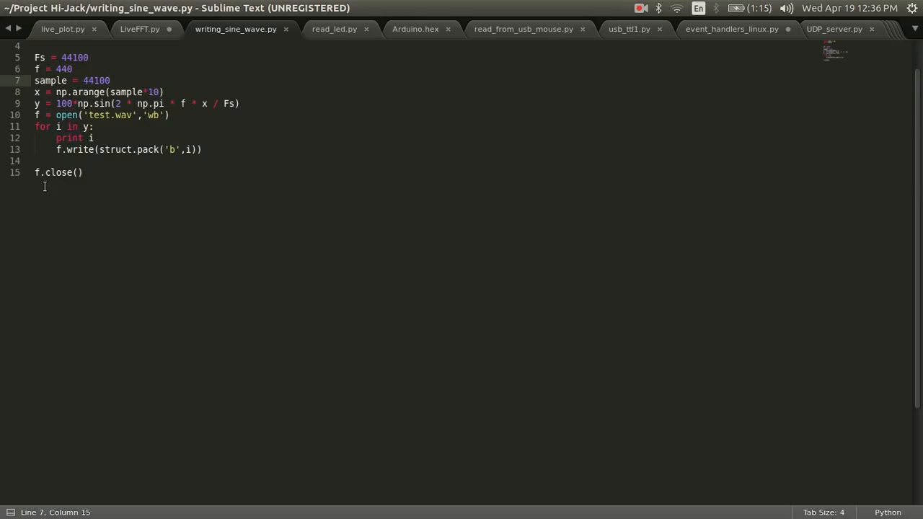
click(110, 80)
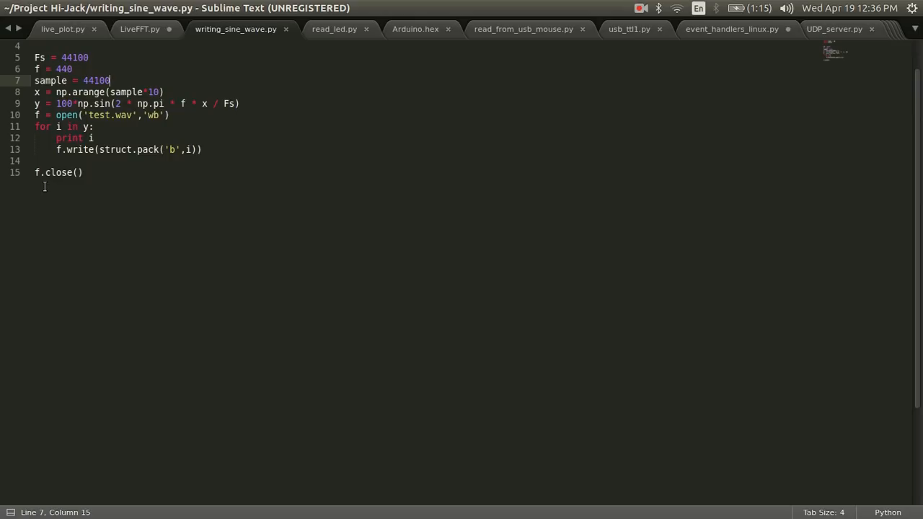